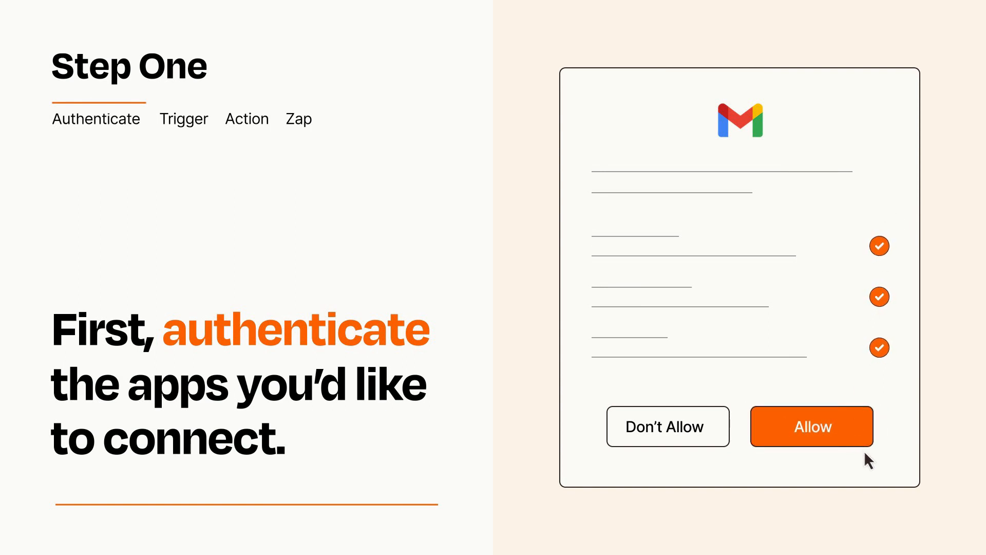
- Allow Zapier access to the Gmail account on the permission dialog
left_click(811, 425)
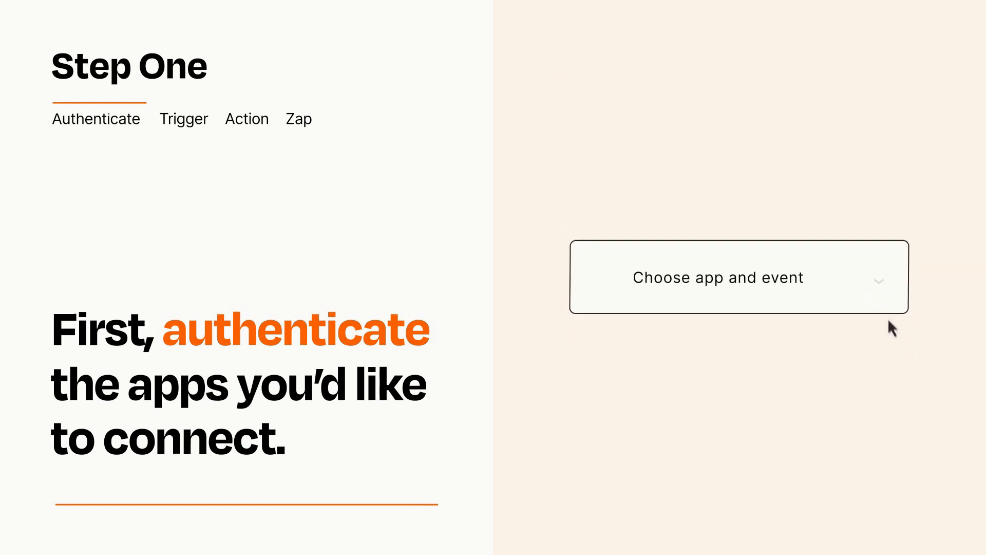
- Choose Slack's 'New Message Posted to Channel' as the Zap trigger
left_click(739, 276)
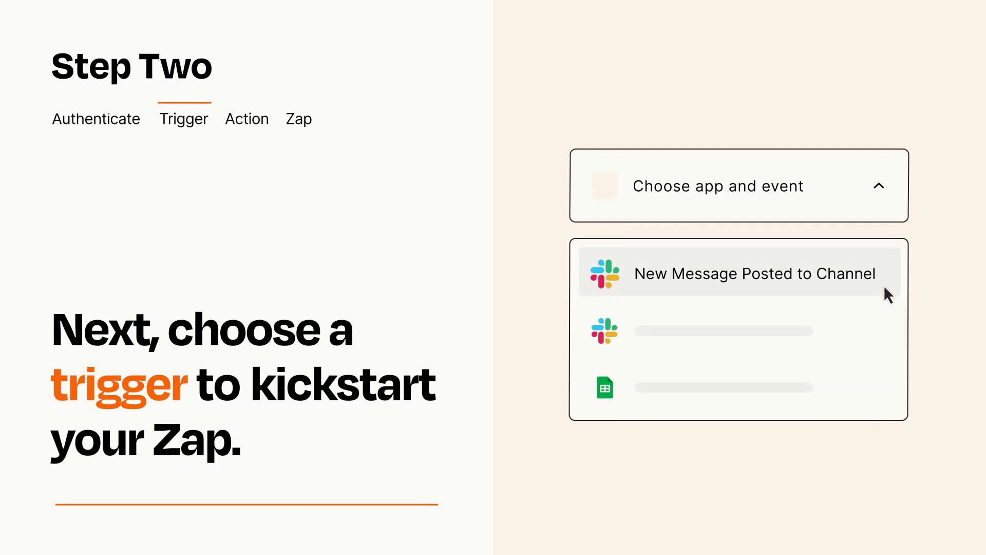
mouse_move(886, 327)
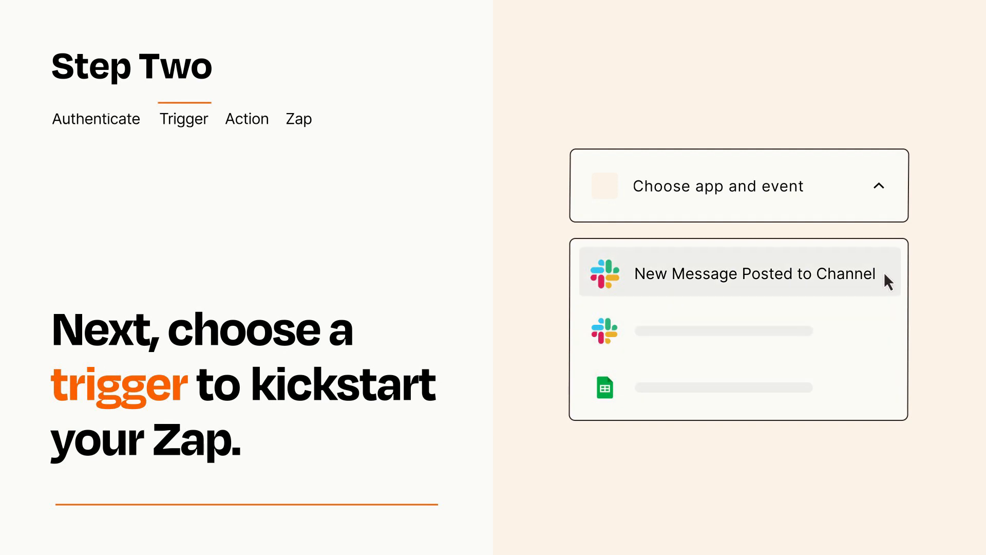
mouse_move(888, 284)
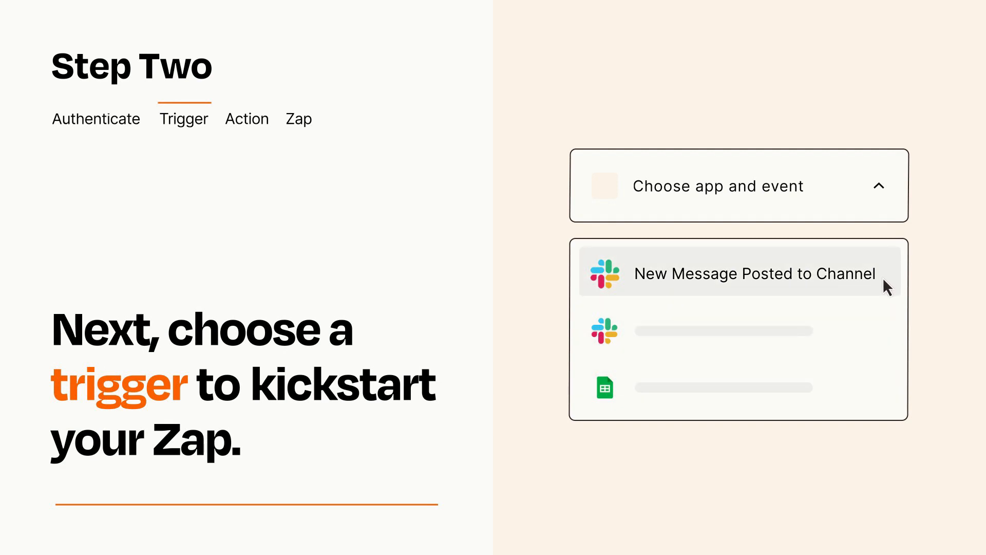
left_click(752, 273)
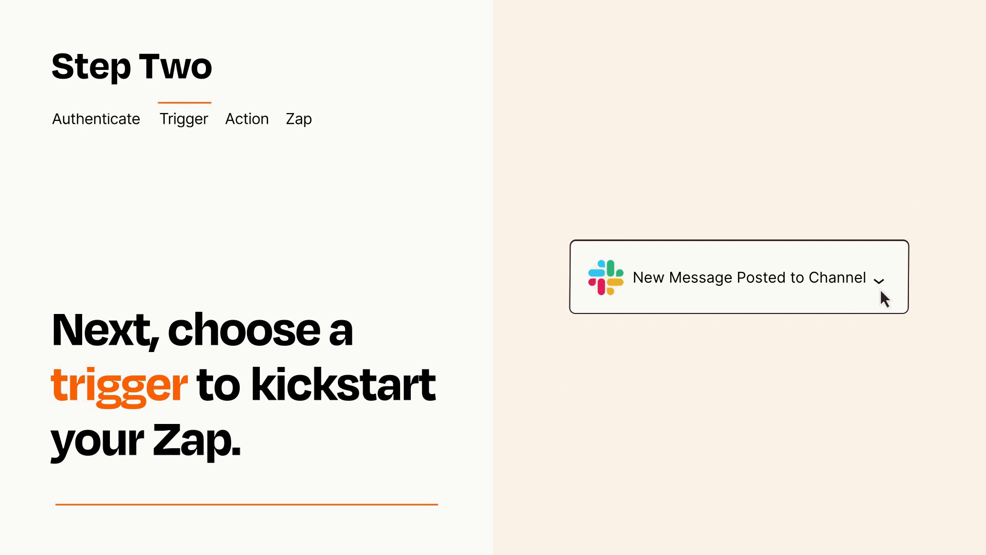
mouse_move(895, 290)
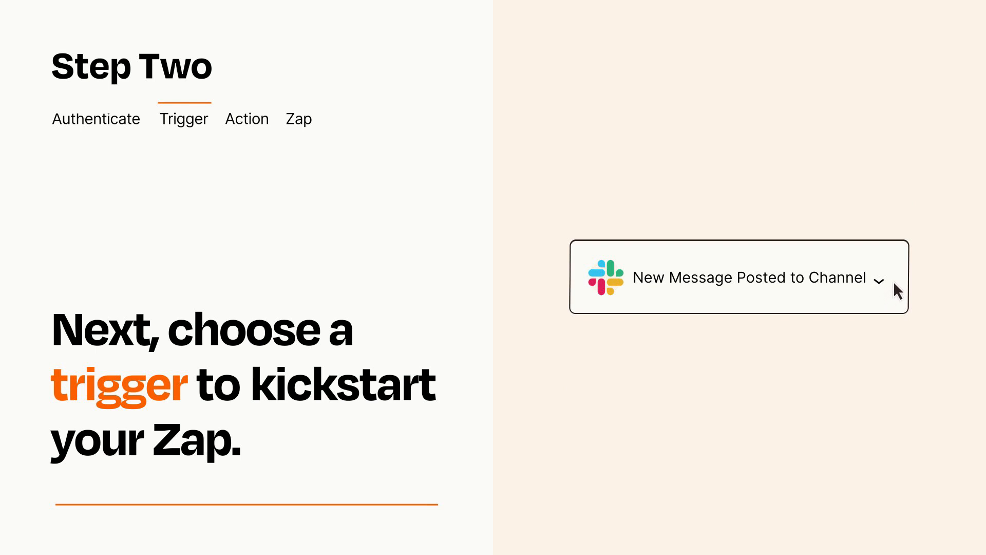
mouse_move(895, 283)
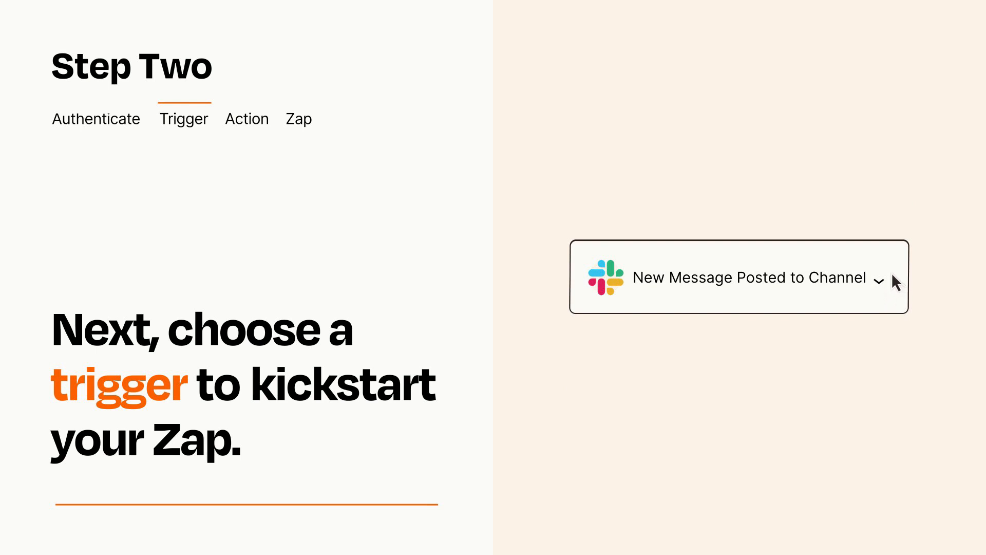
- Add a Gmail 'Send Email' action after the Slack trigger
left_click(247, 119)
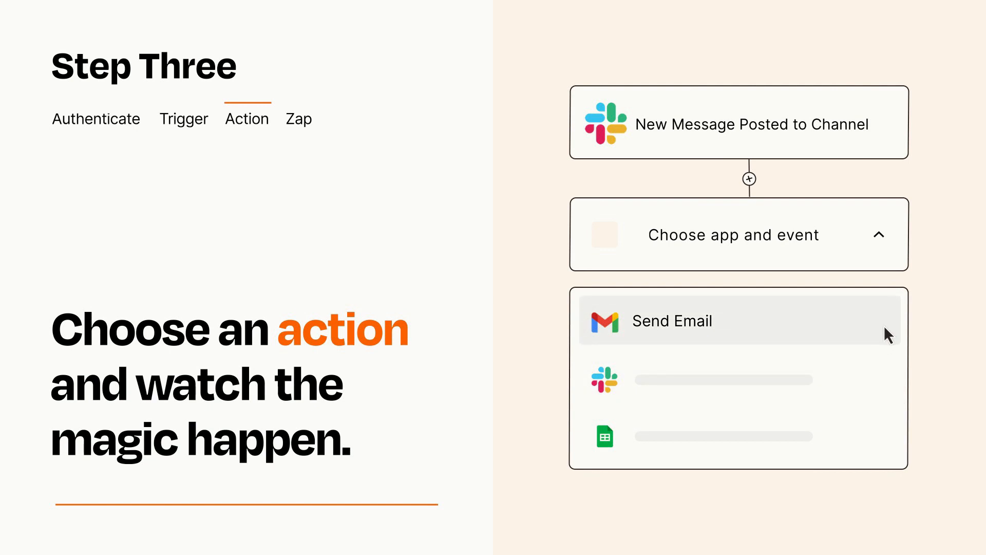
left_click(671, 320)
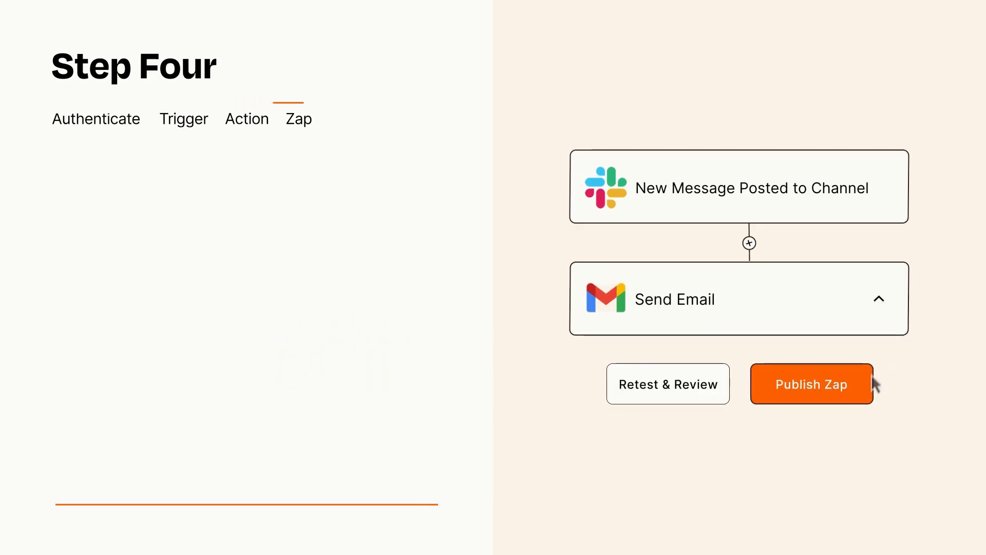
- Publish the Slack-to-Gmail Zap to turn it on
left_click(811, 384)
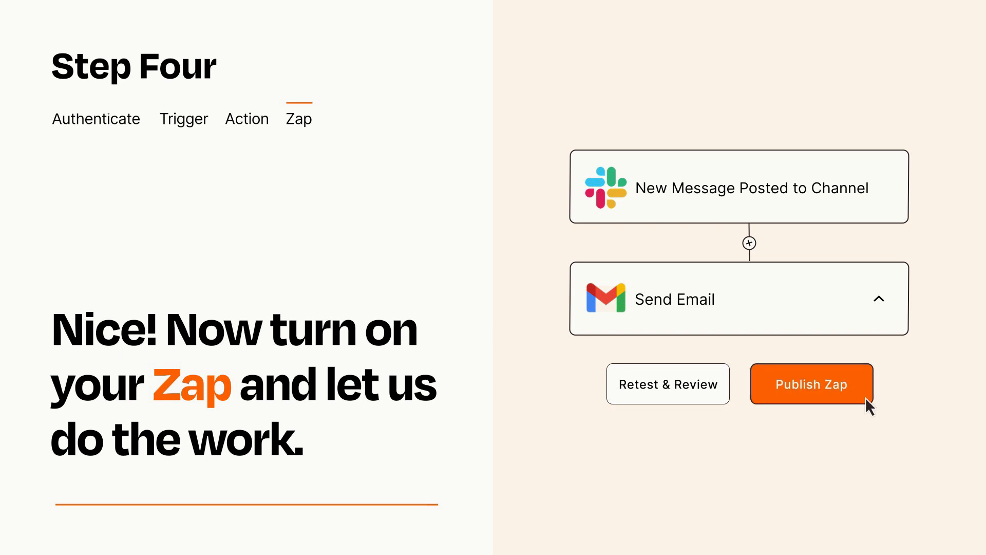
left_click(810, 383)
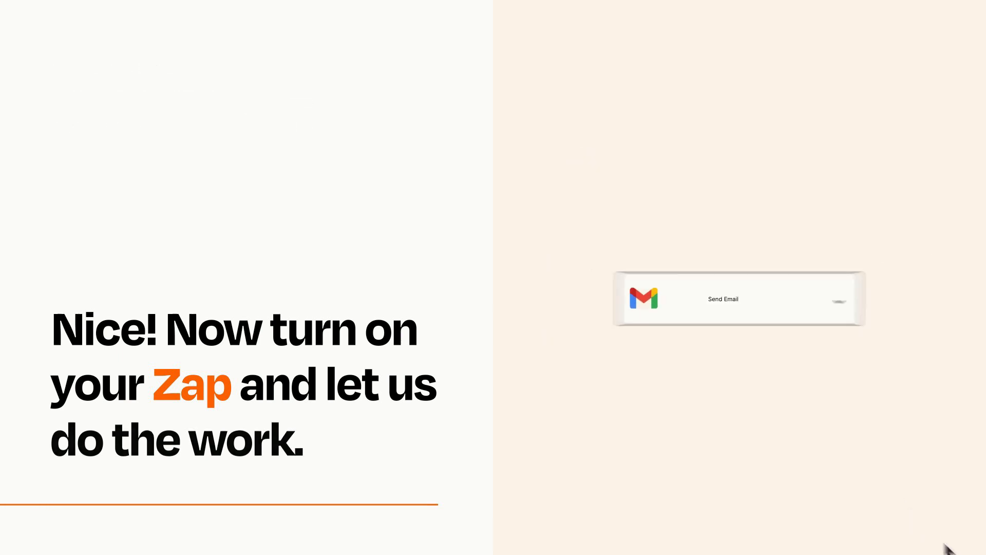